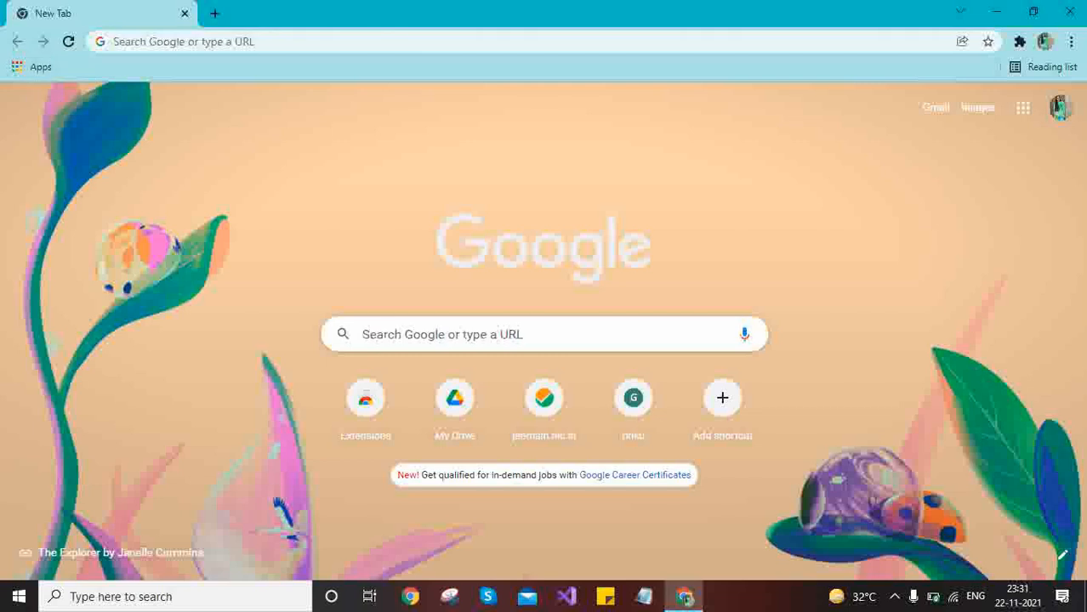
Search 'web store' from the New Tab page and bring up the Chrome Apps page
text(web store)
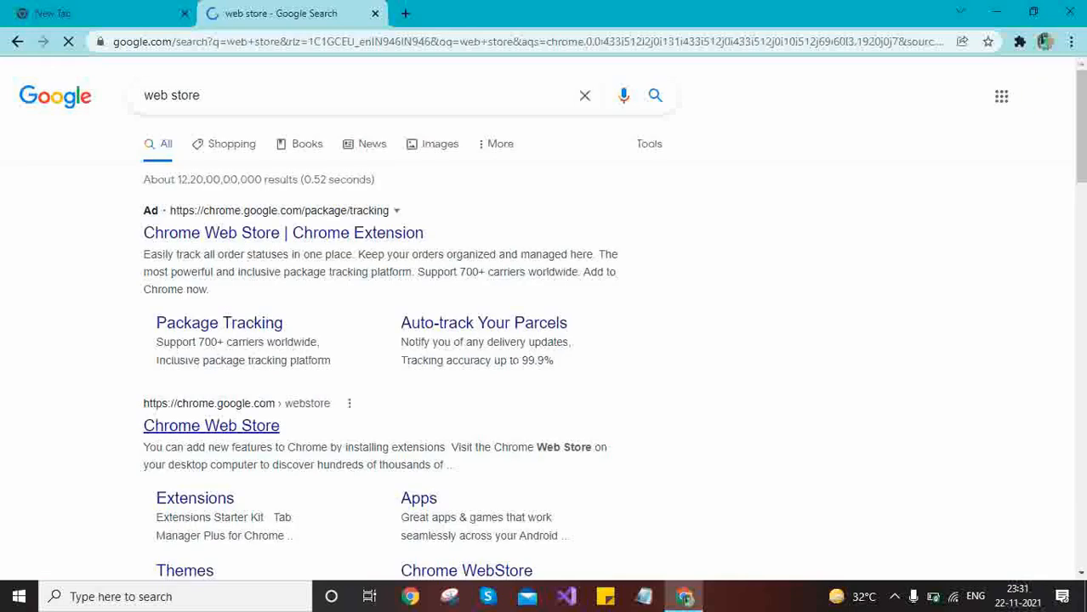
click(85, 13)
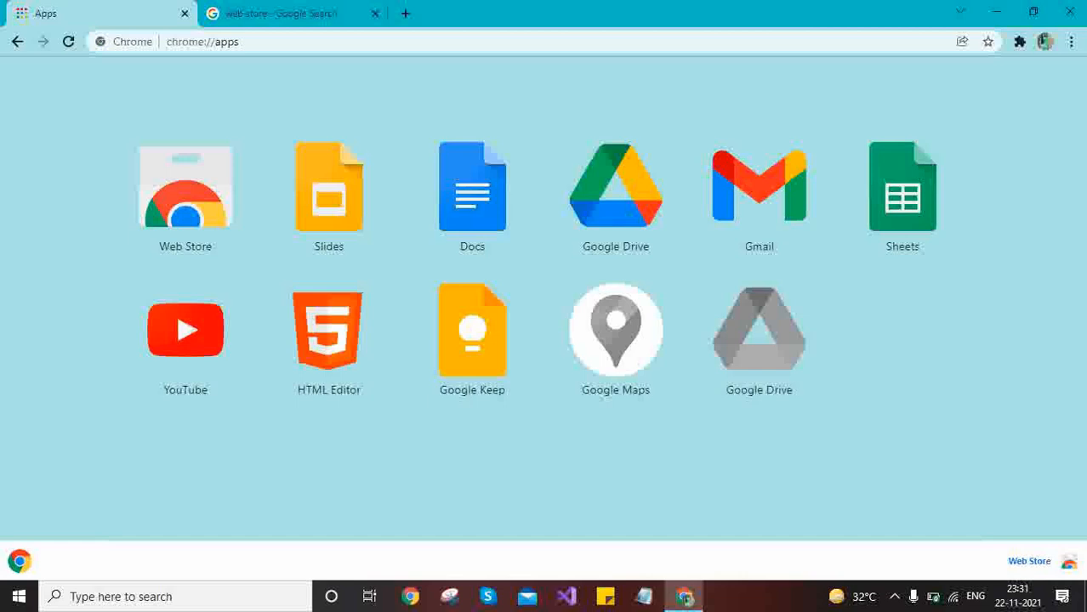
mouse_move(186, 185)
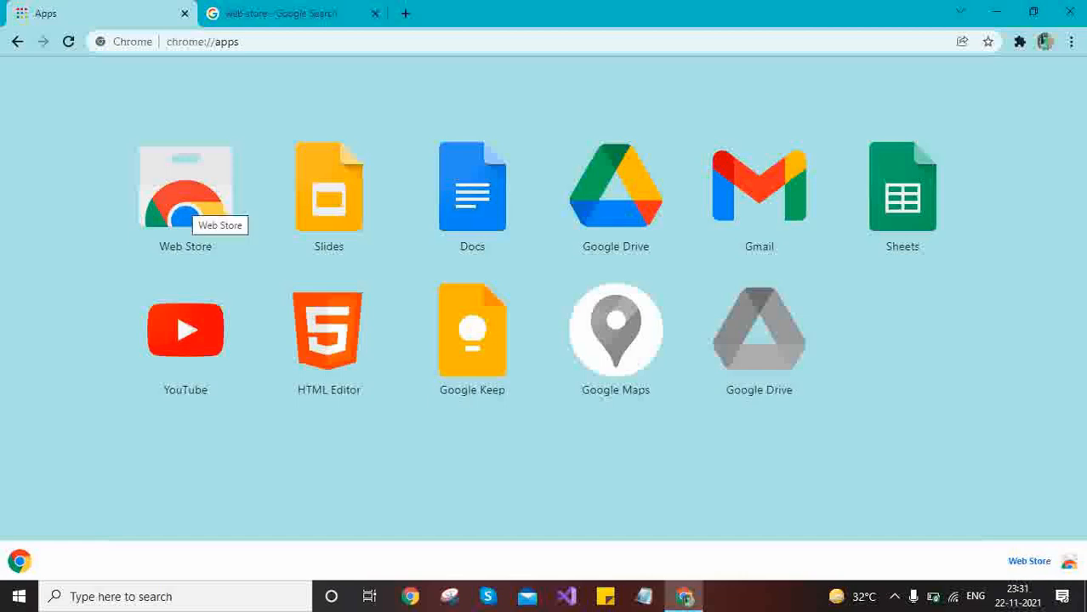
Open the Chrome Web Store and search for 'take webpage' to find FireShot
click(184, 187)
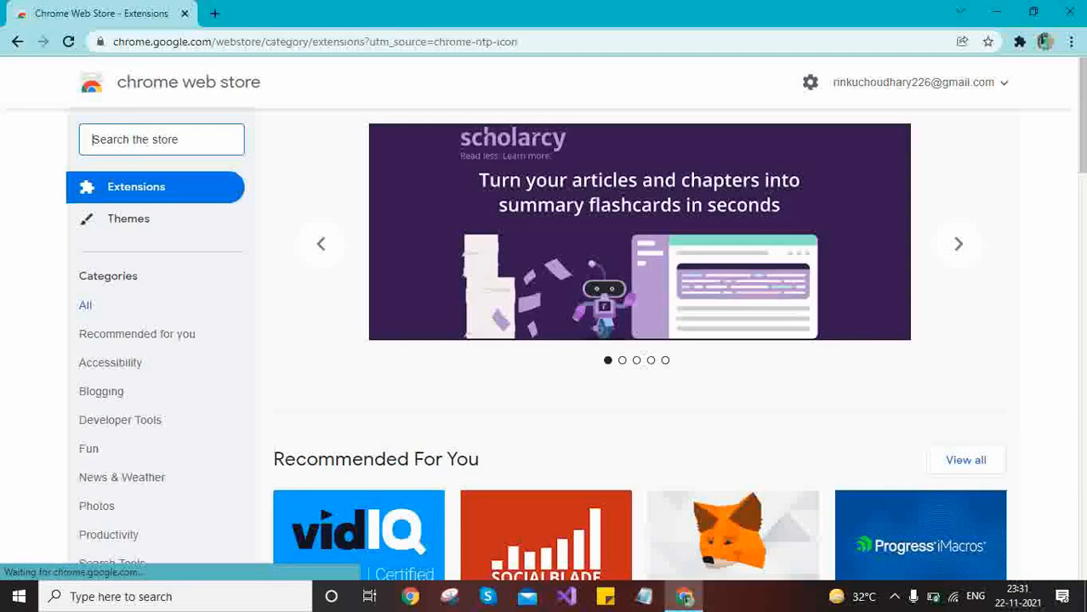
text(take)
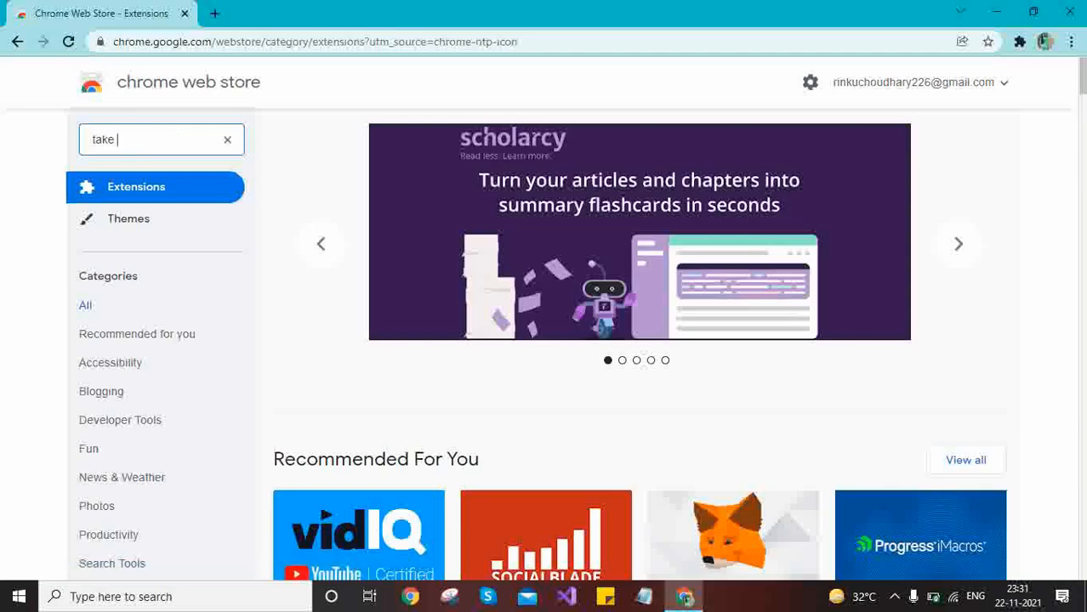
text(webpa)
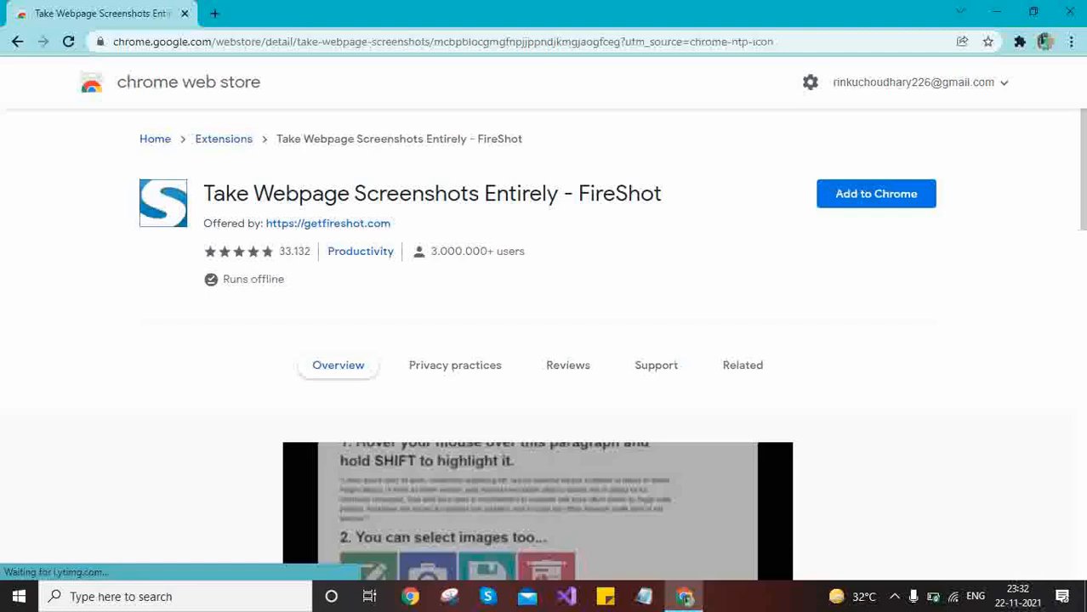
Add the FireShot extension to Chrome and confirm the installation
click(875, 193)
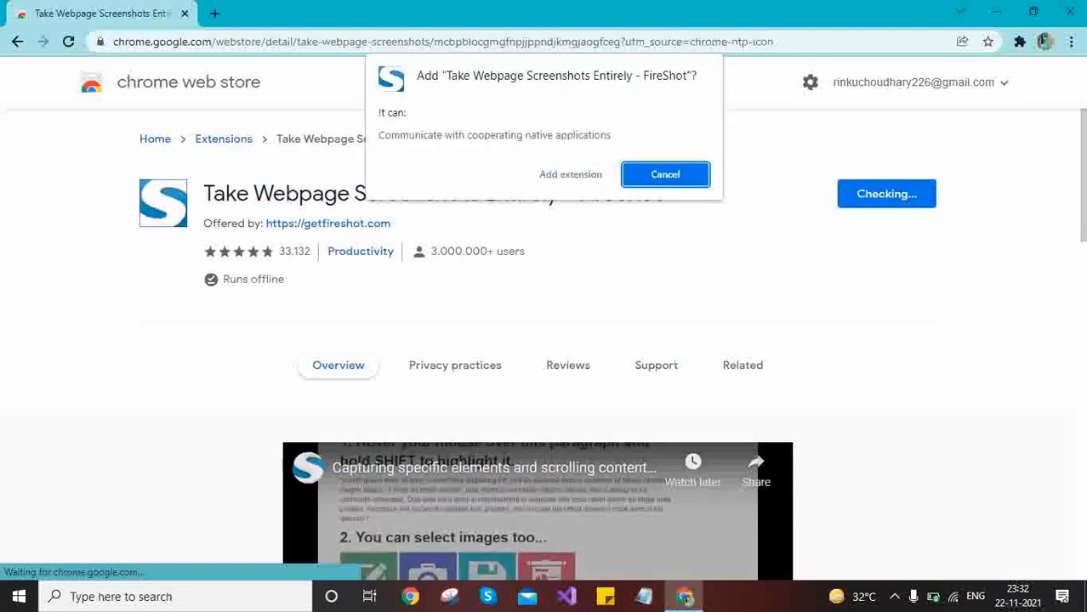
click(665, 174)
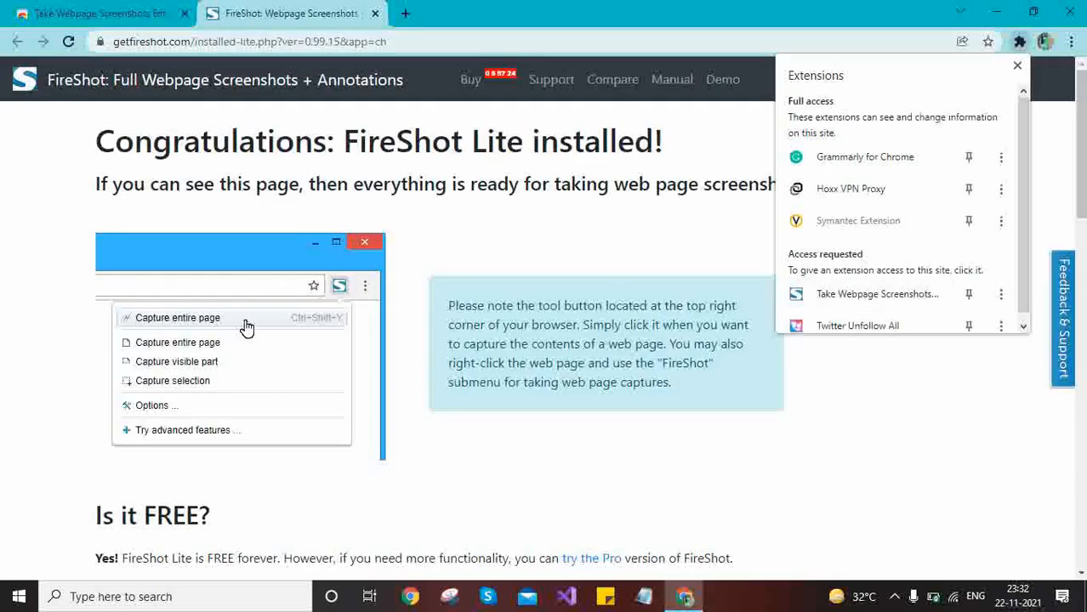
Scroll through the FireShot Lite installed page's feature overview
scroll(down, 3)
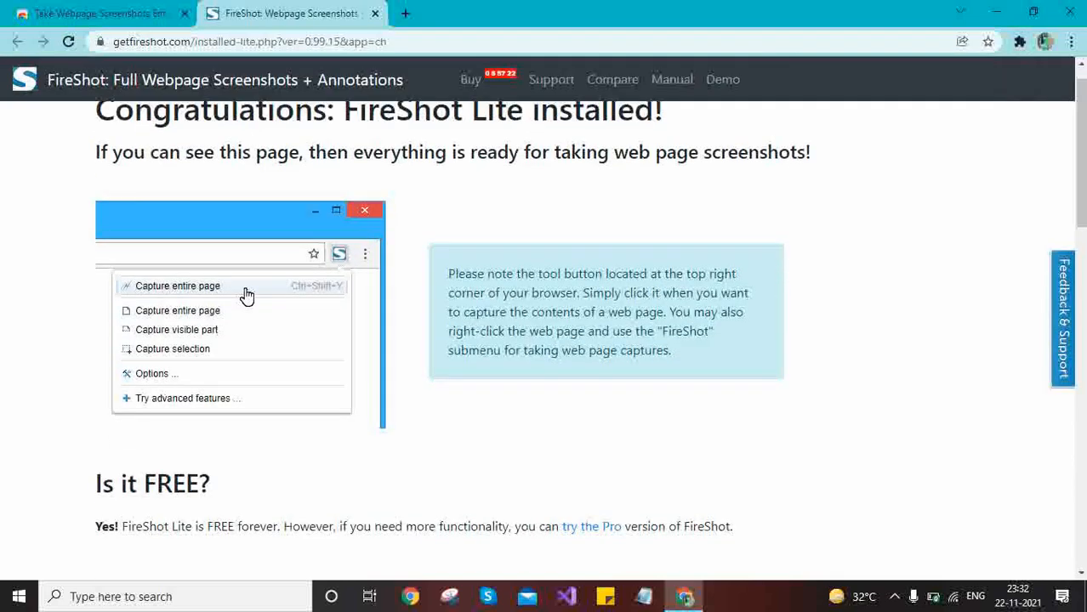
scroll(down, 3)
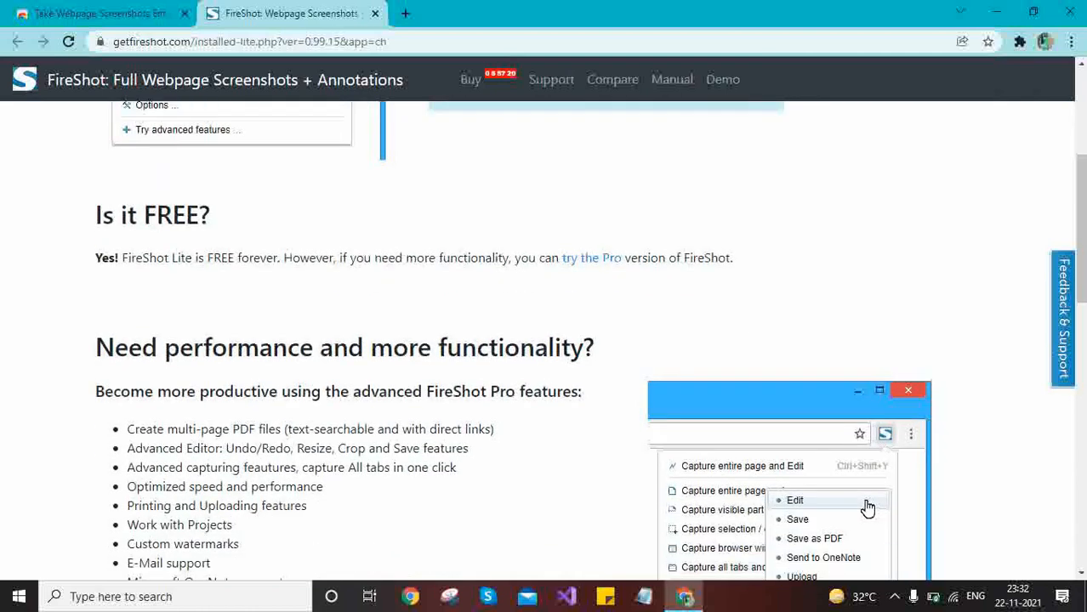
scroll(down, 3)
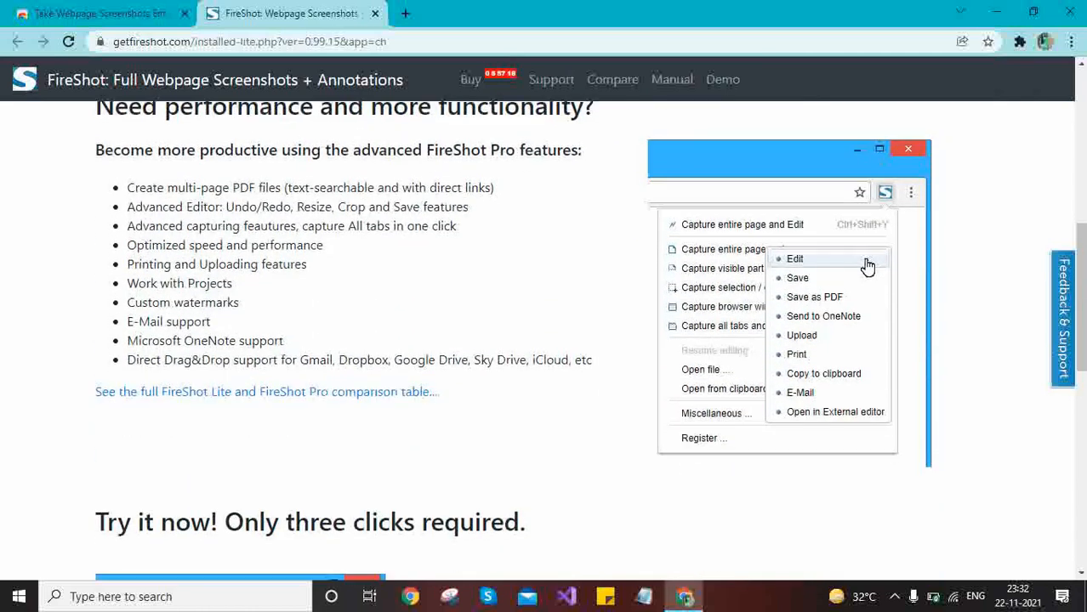
scroll(down, 3)
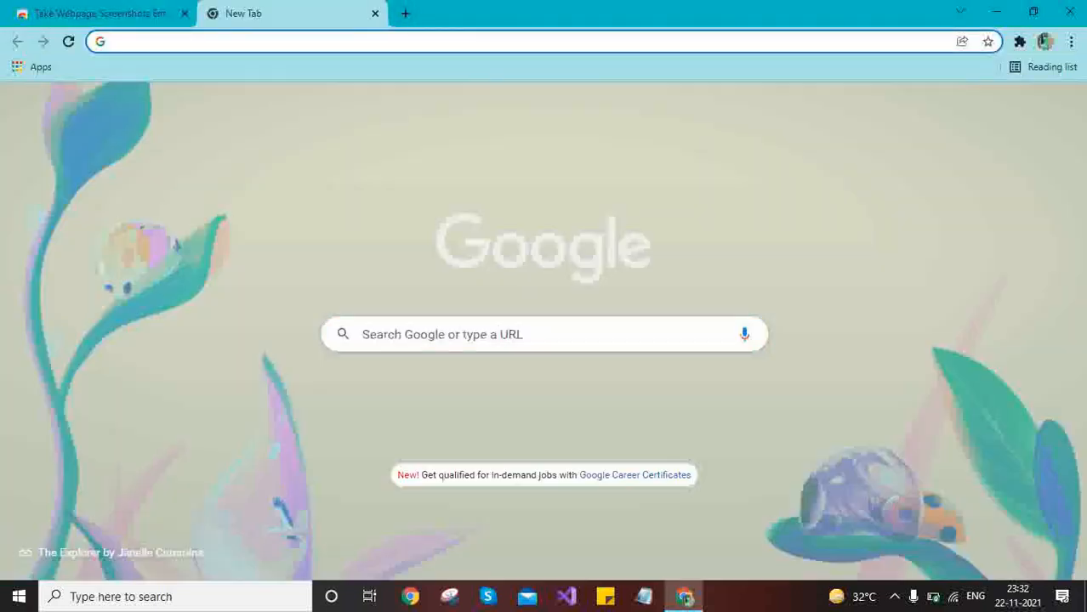
Load rctechlife.in and scroll the page while capturing it entirely with FireShot
text(rctechlife.in)
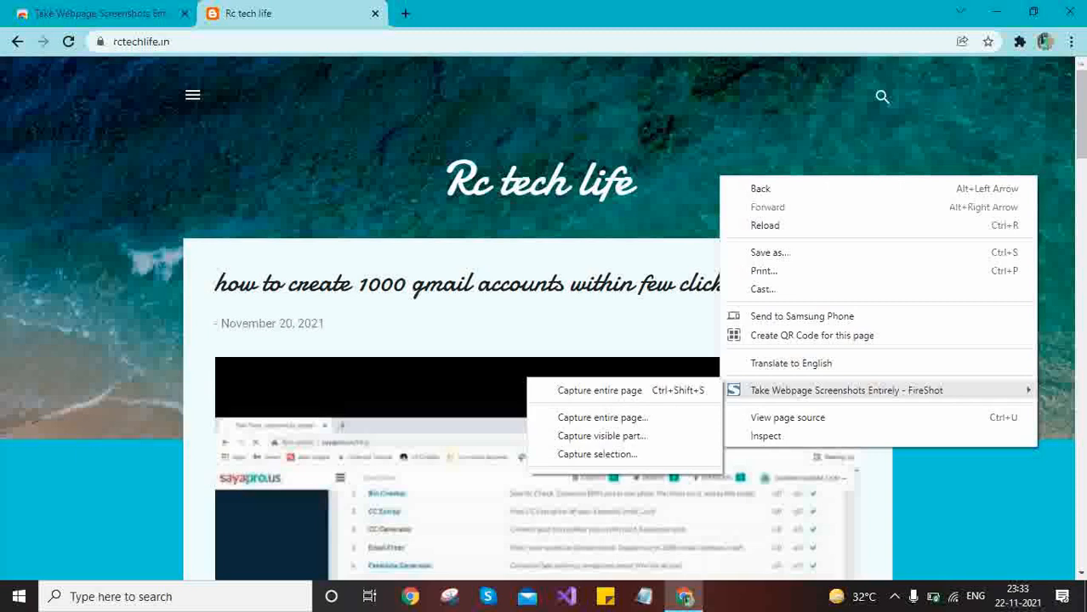
mouse_move(599, 391)
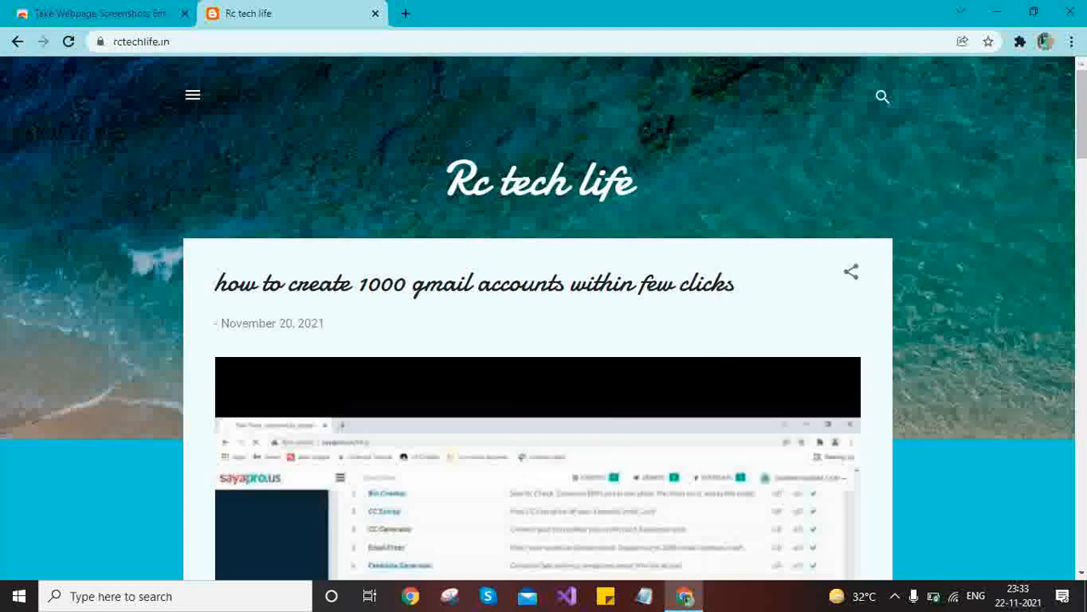
scroll(down, 3)
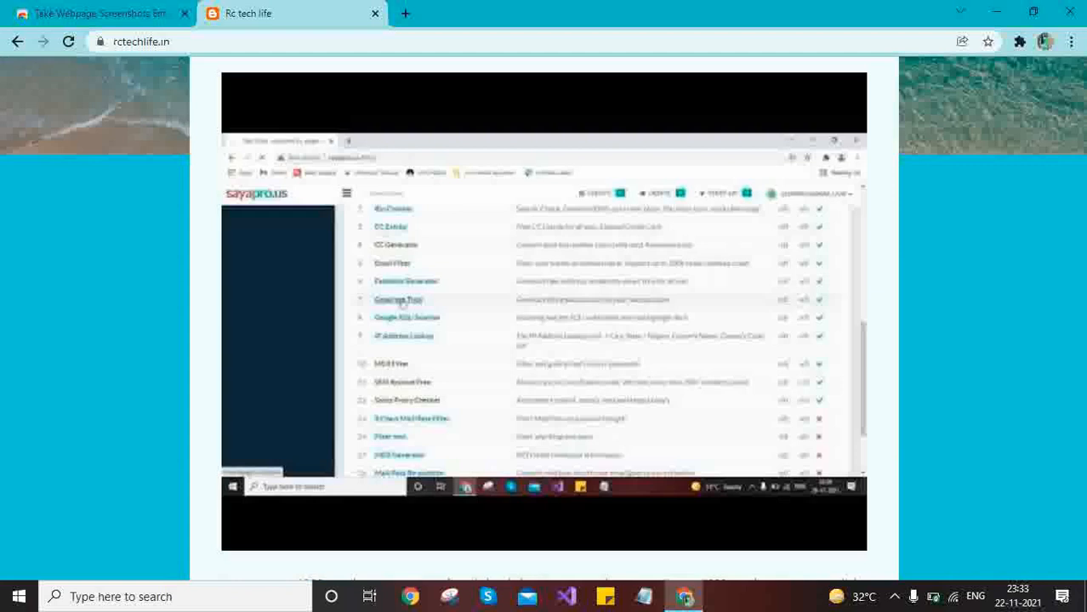
scroll(down, 3)
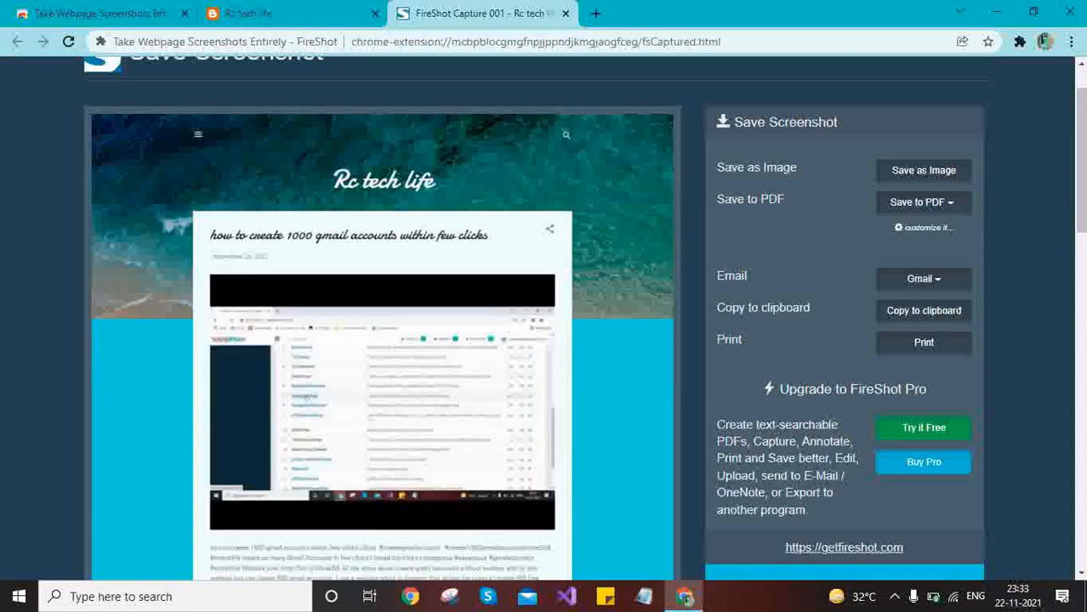
Scroll the Save Screenshot page and allow FireShot to manage downloads
scroll(down, 3)
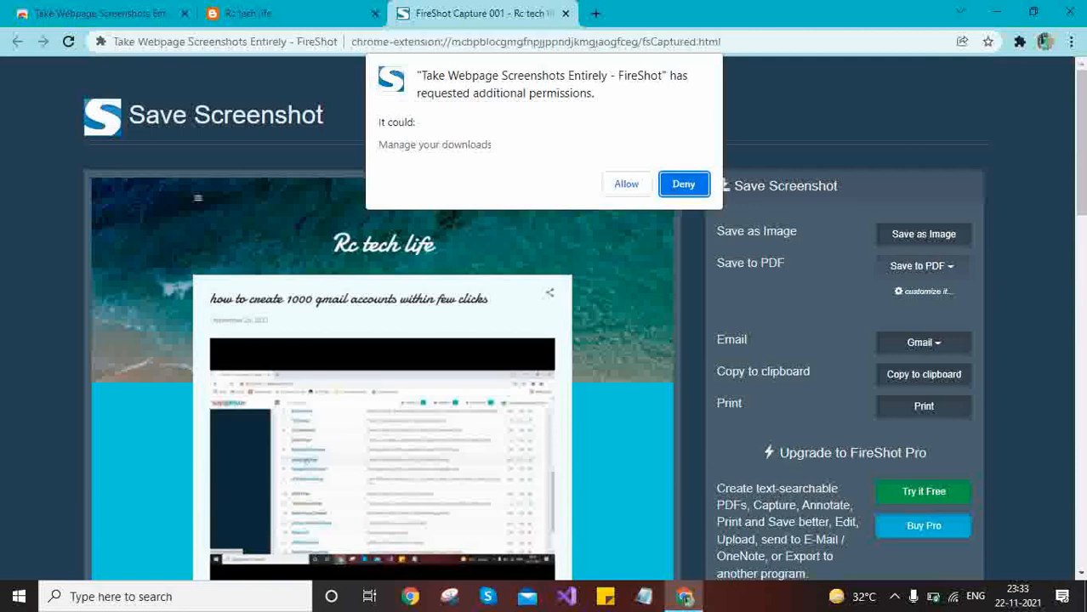
click(683, 184)
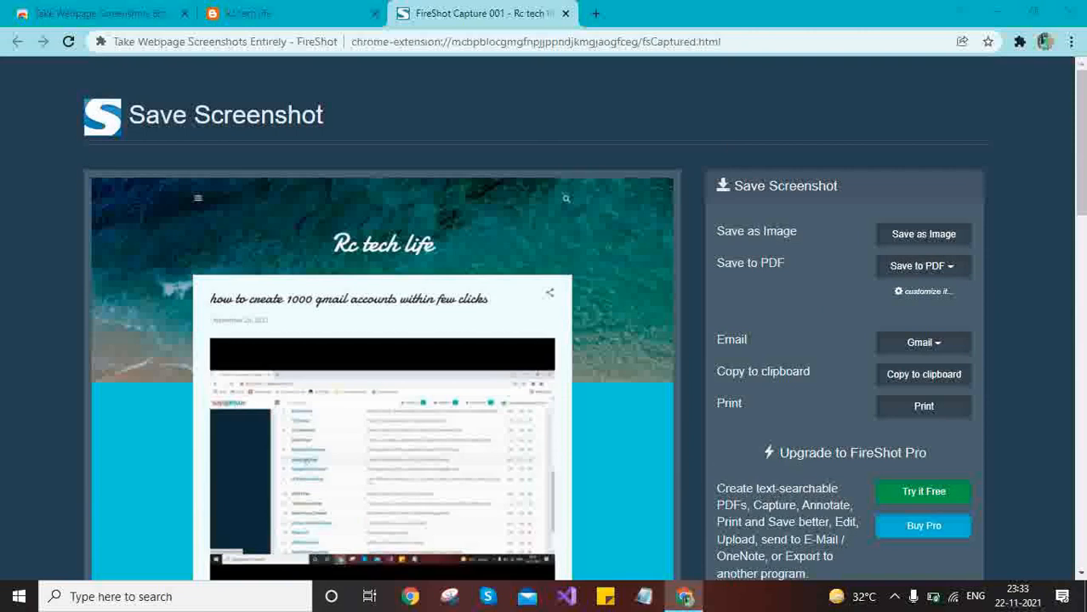
Save the Rc tech life capture as a PDF, then as a PNG image
click(917, 265)
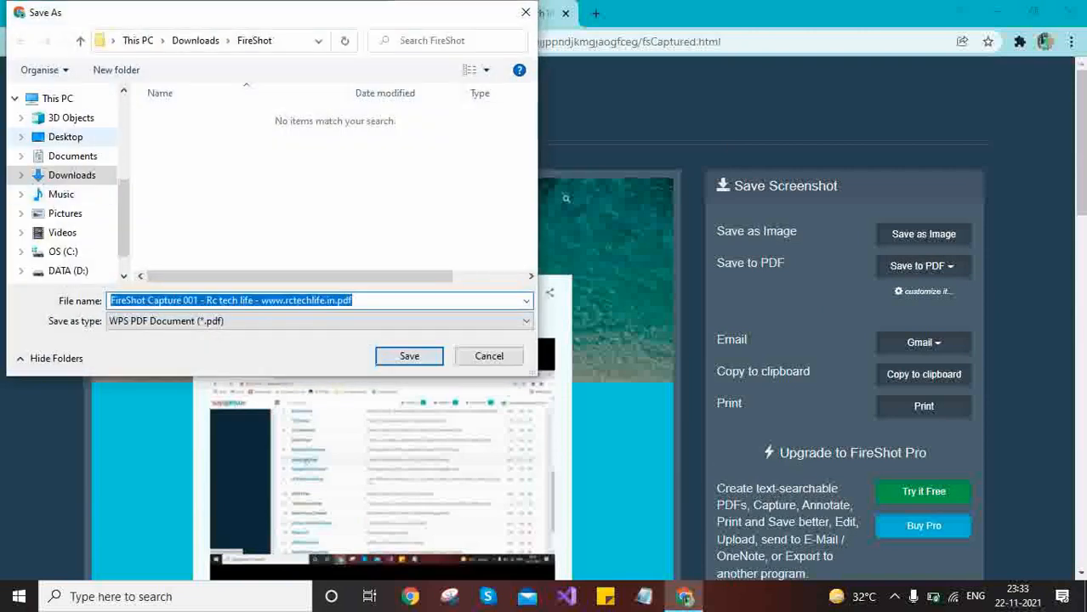
click(65, 137)
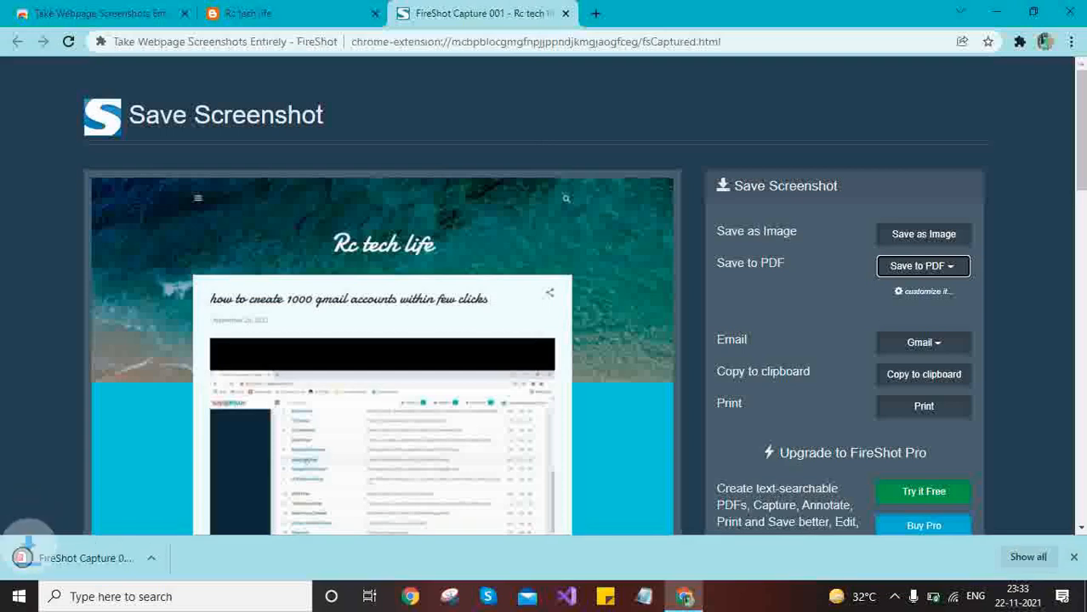
click(923, 343)
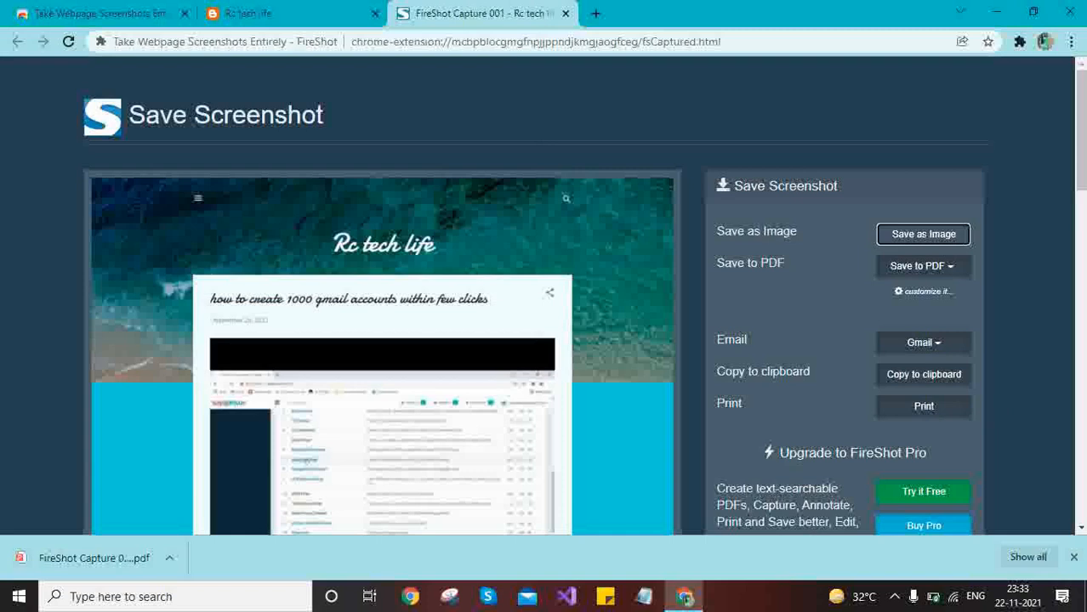
click(923, 234)
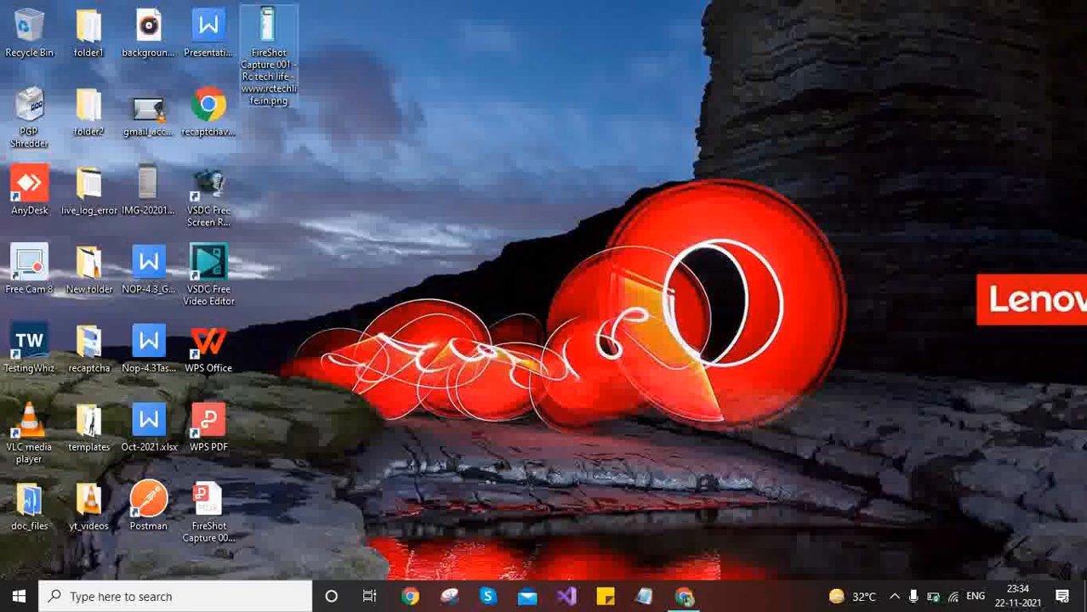
Open FireShot Capture 001 PNG from the desktop in Photos and scroll through it
double_click(269, 38)
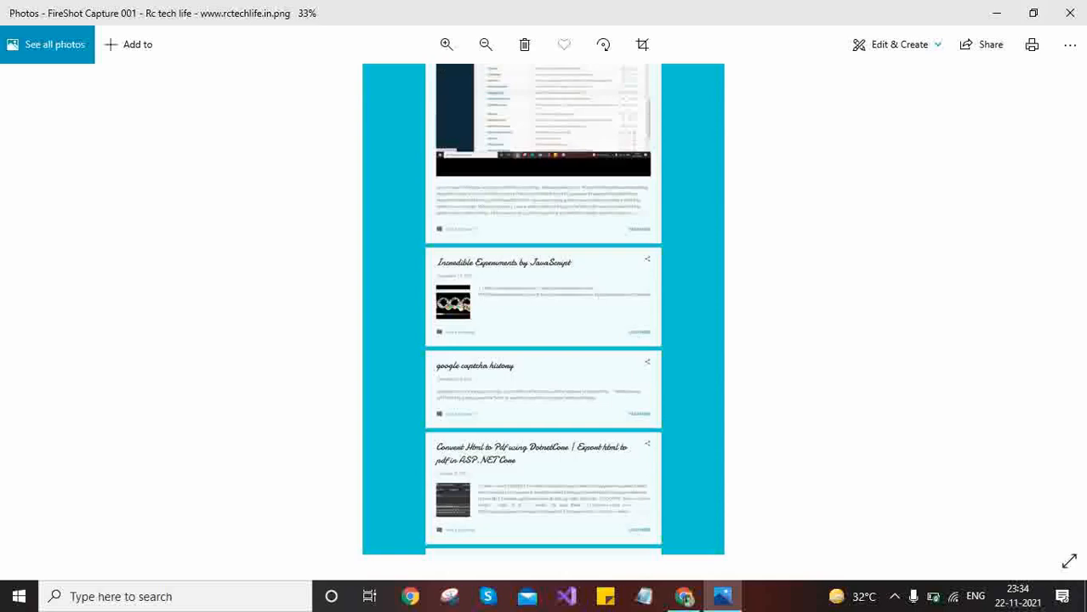
scroll(down, 3)
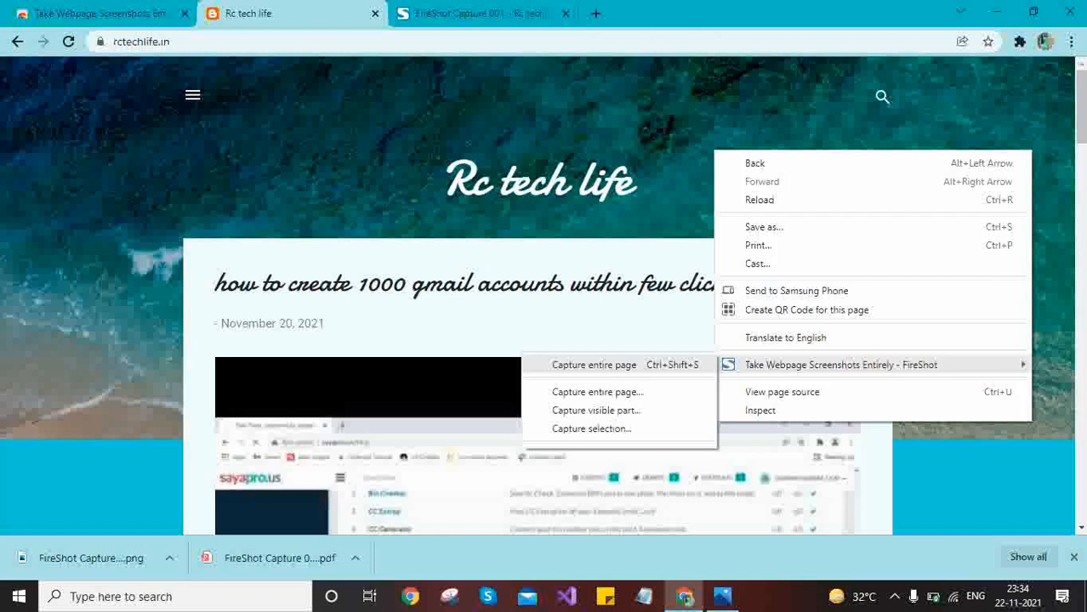
mouse_move(596, 410)
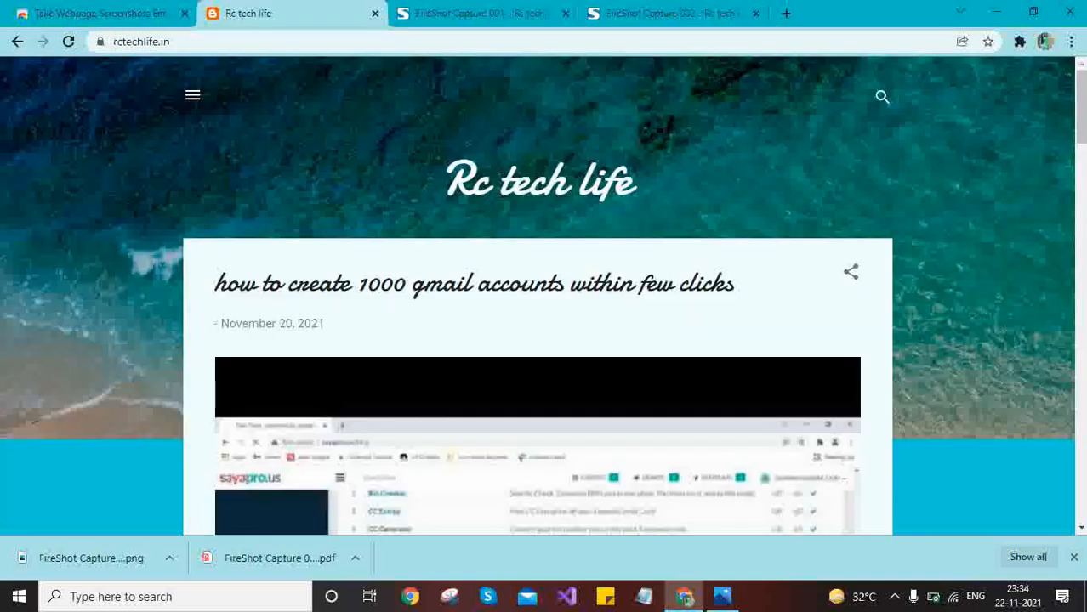
Bring up FireShot's capture options on the rctechlife page for a second full capture
right_click(511, 255)
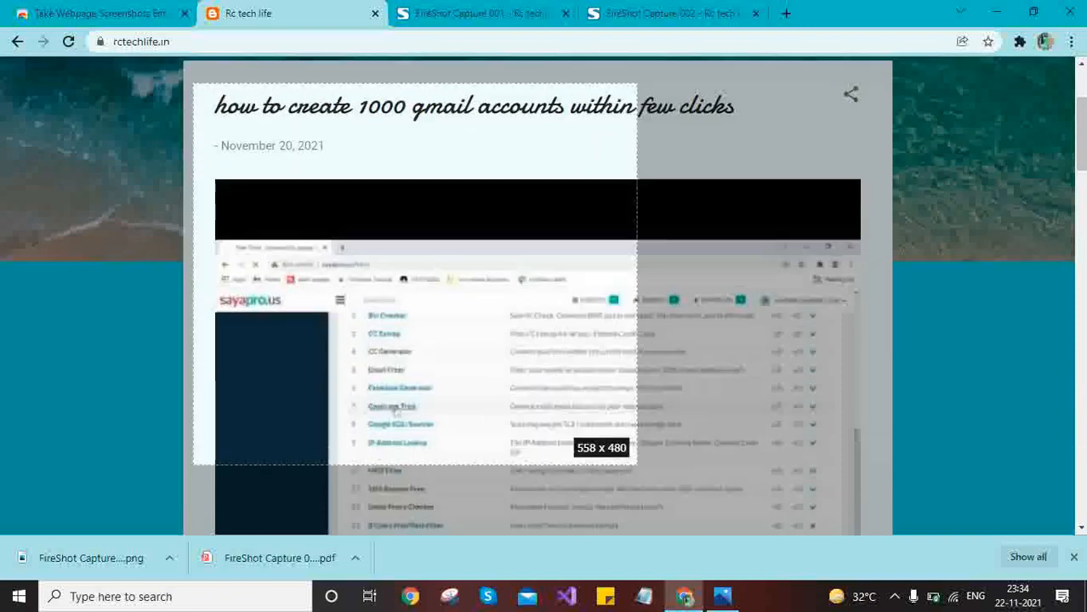
Scroll the page while capturing the first blog post region with FireShot
scroll(down, 3)
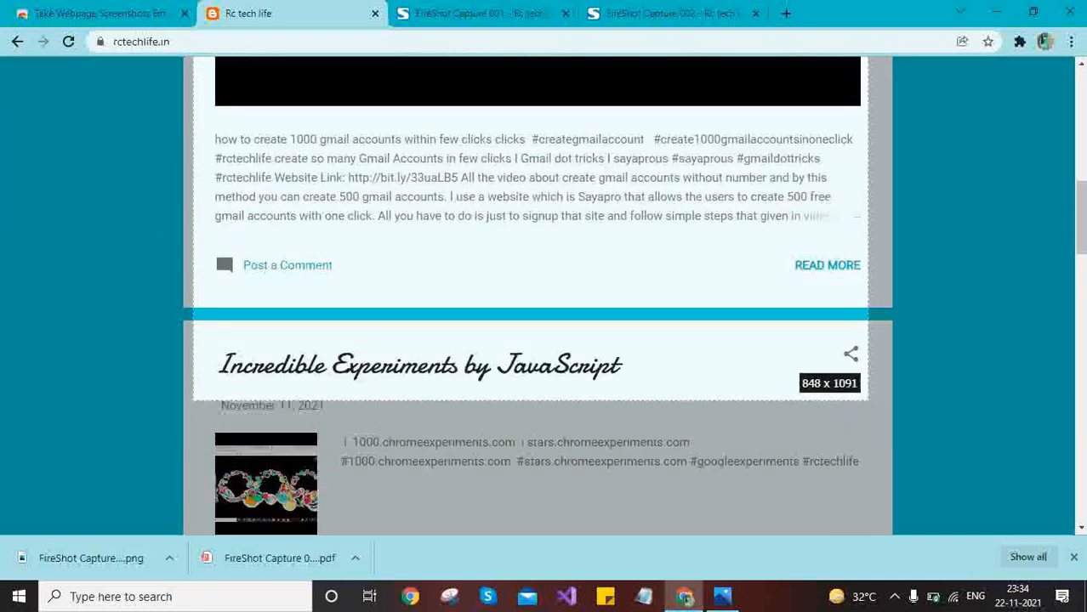
scroll(up, 3)
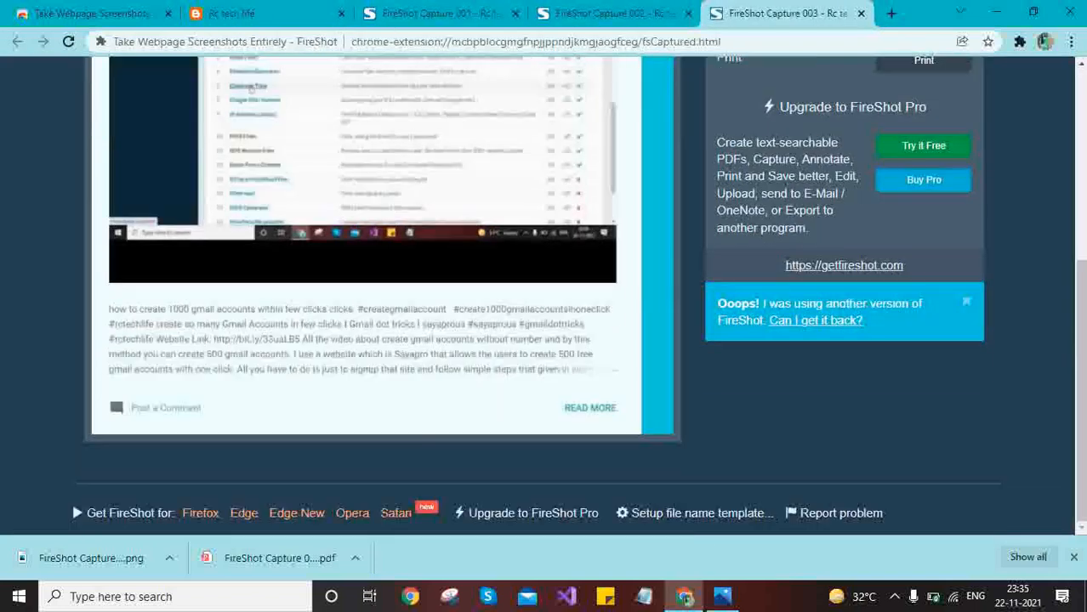
scroll(up, 3)
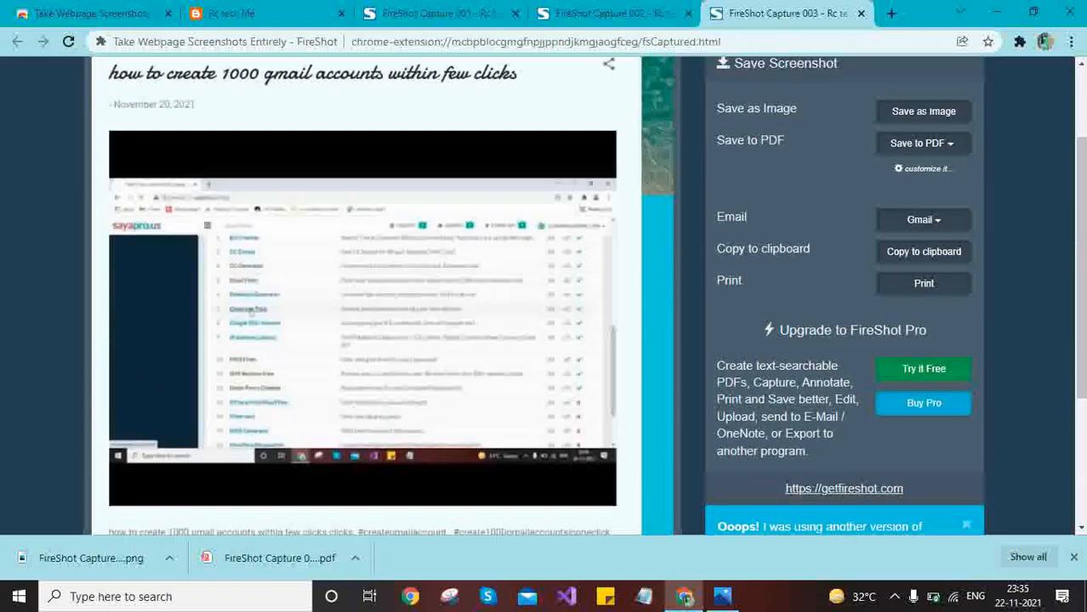